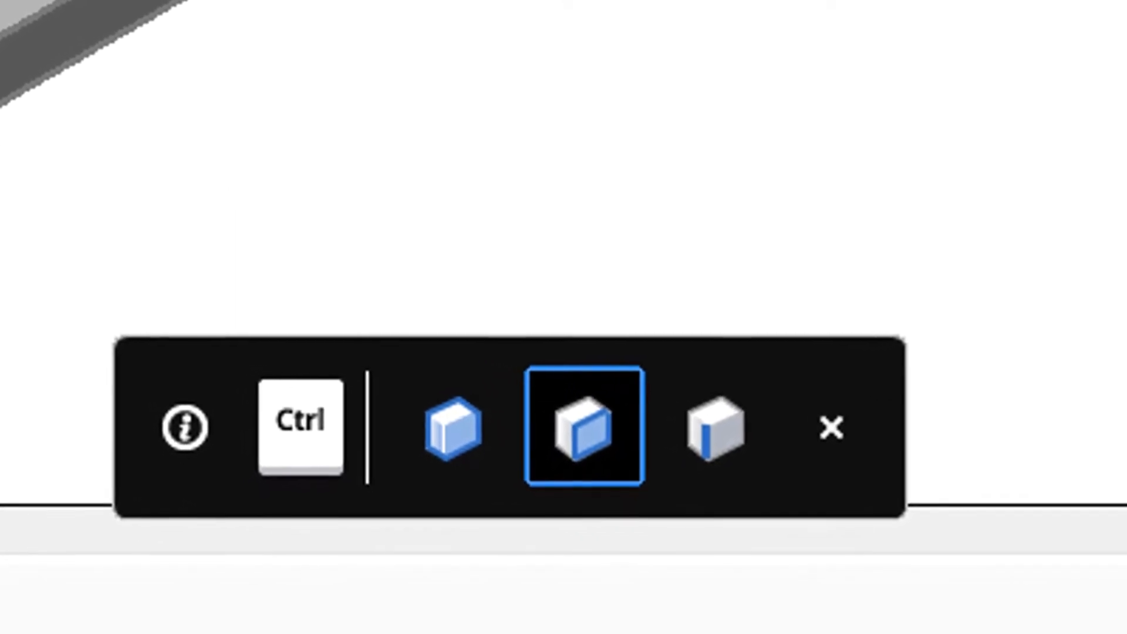
Switch the tips widget's sub-entity selection between edges and faces, highlighting the plate's side face.
left_click(714, 432)
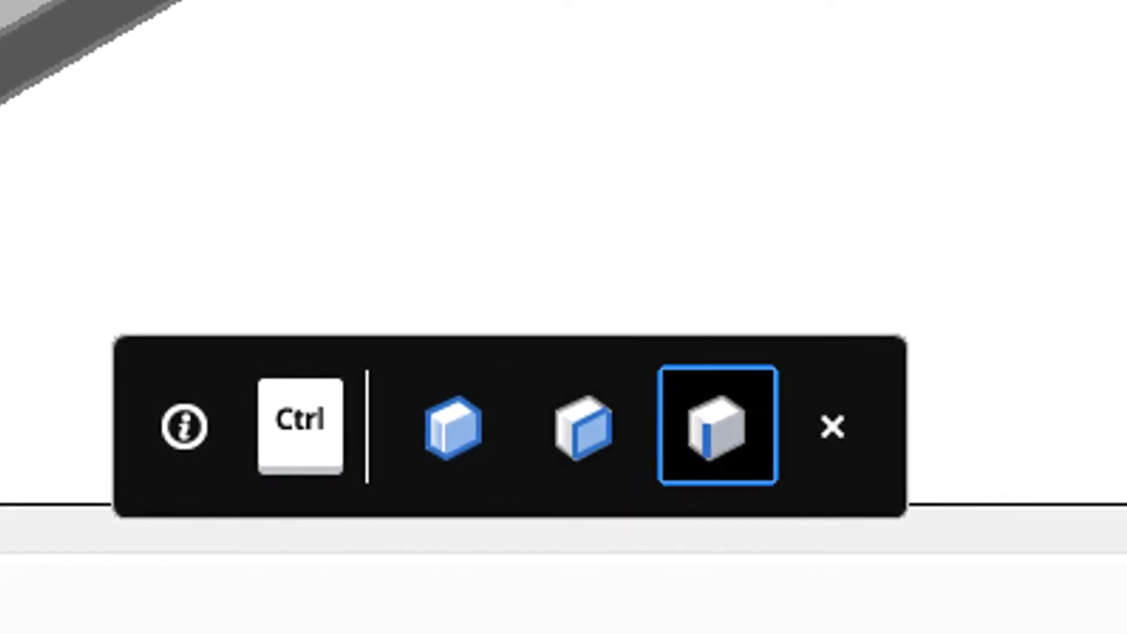
left_click(448, 432)
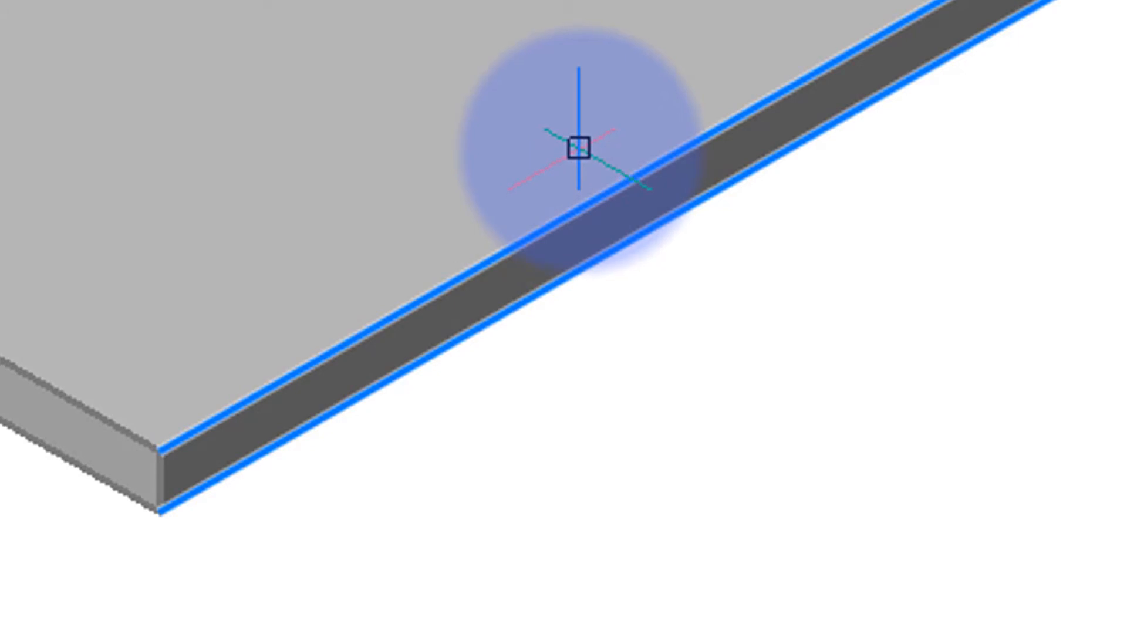
mouse_move(164, 479)
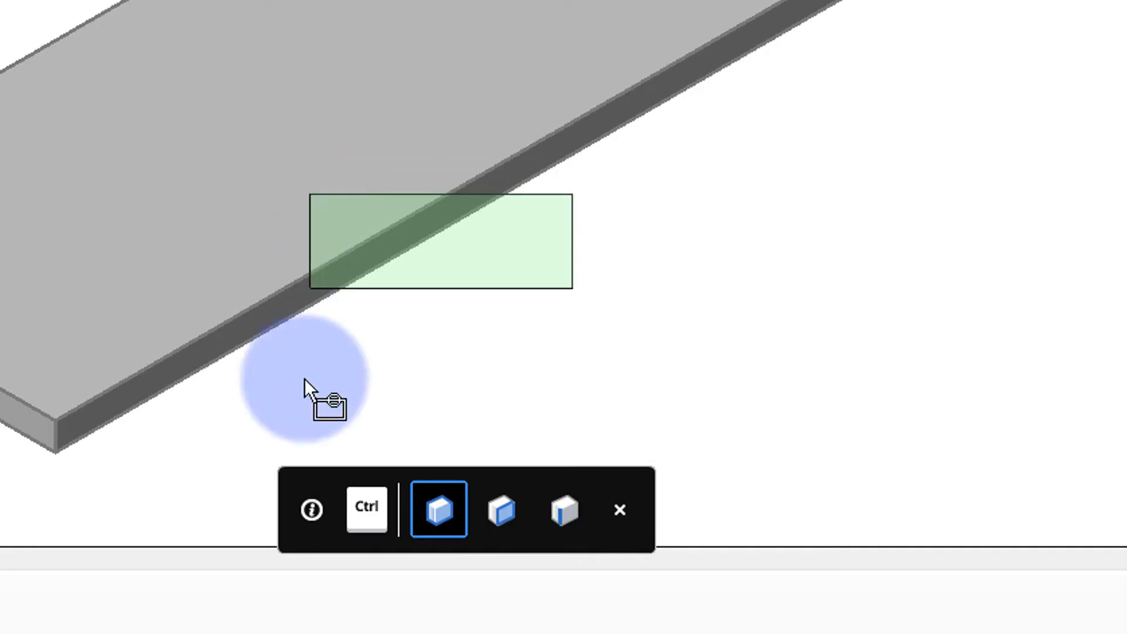
mouse_move(312, 510)
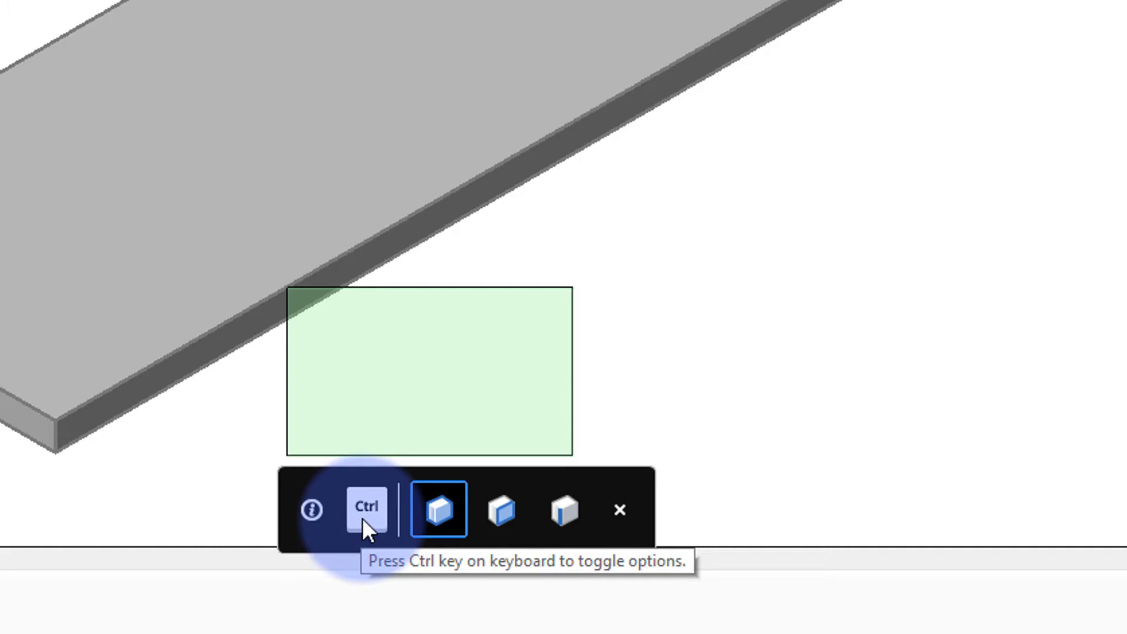
mouse_move(439, 509)
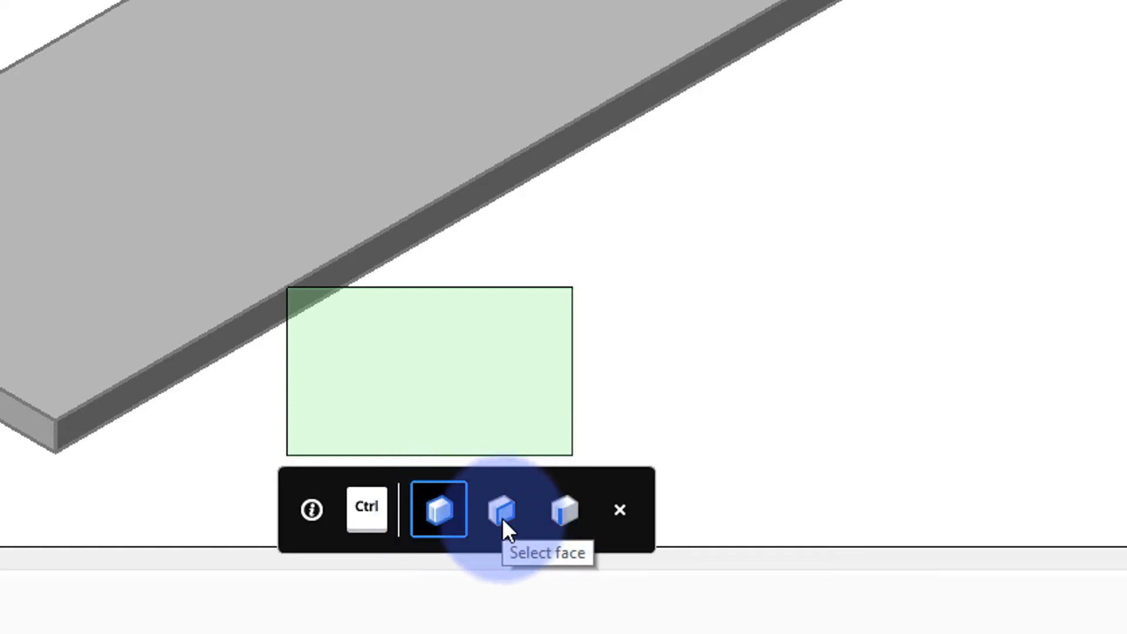
mouse_move(563, 510)
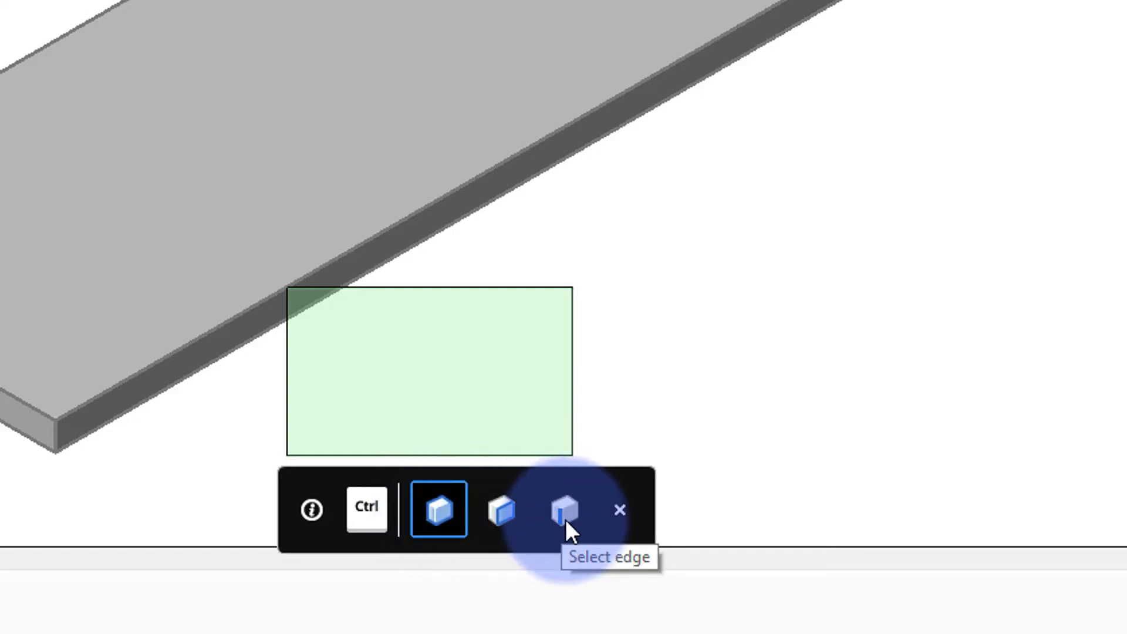
mouse_move(620, 526)
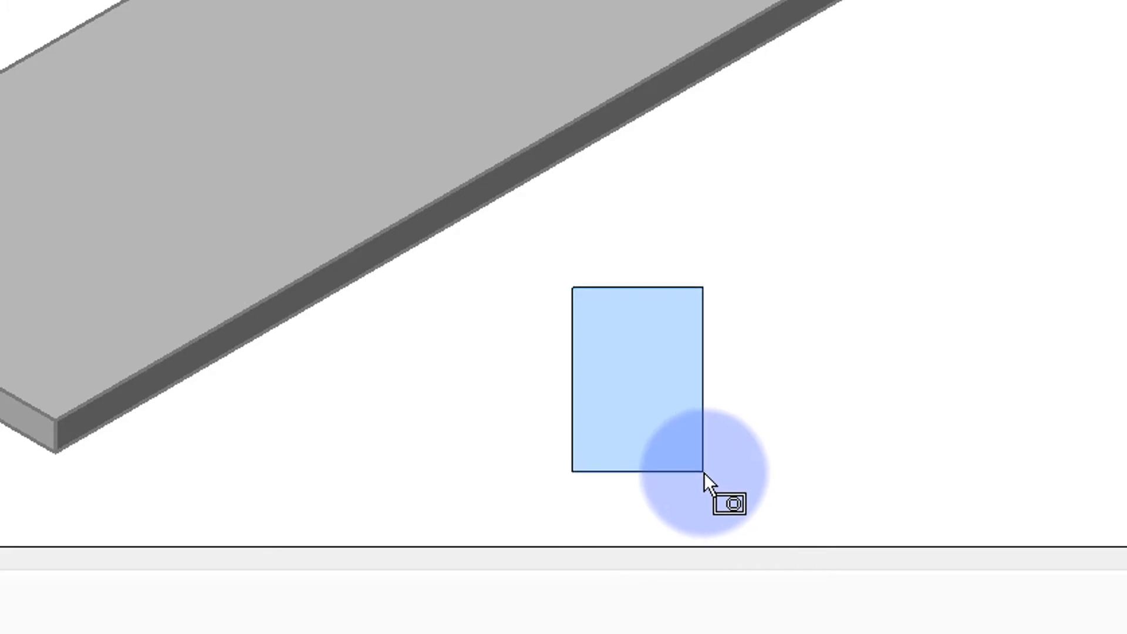
Finish a selection window in empty space below the slab, with no tip appearing.
left_click(706, 484)
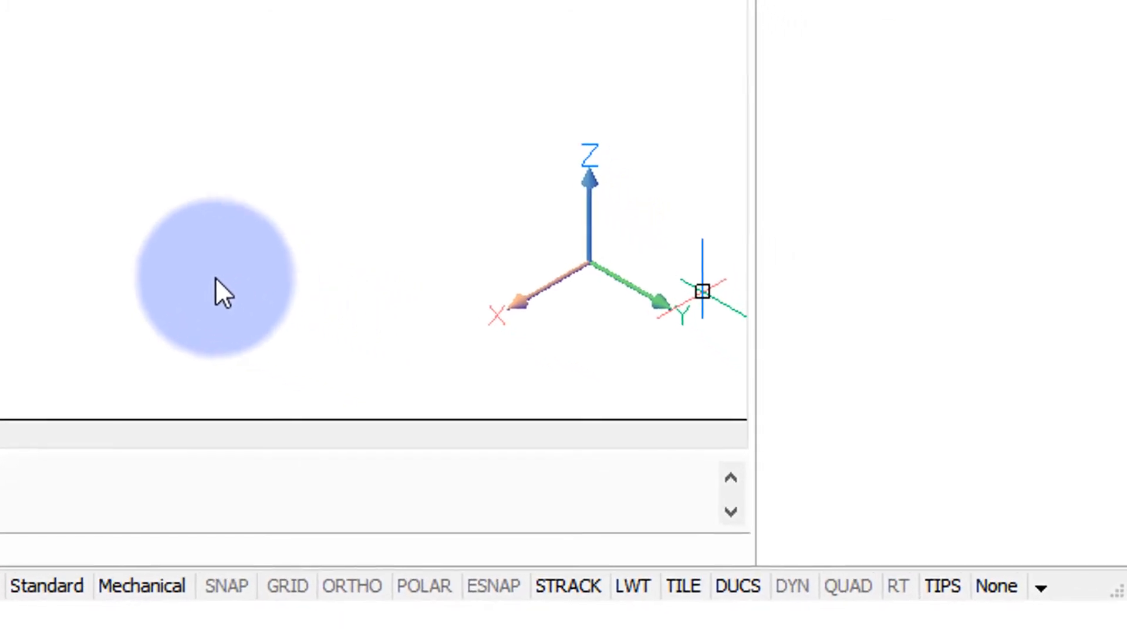
mouse_move(892, 578)
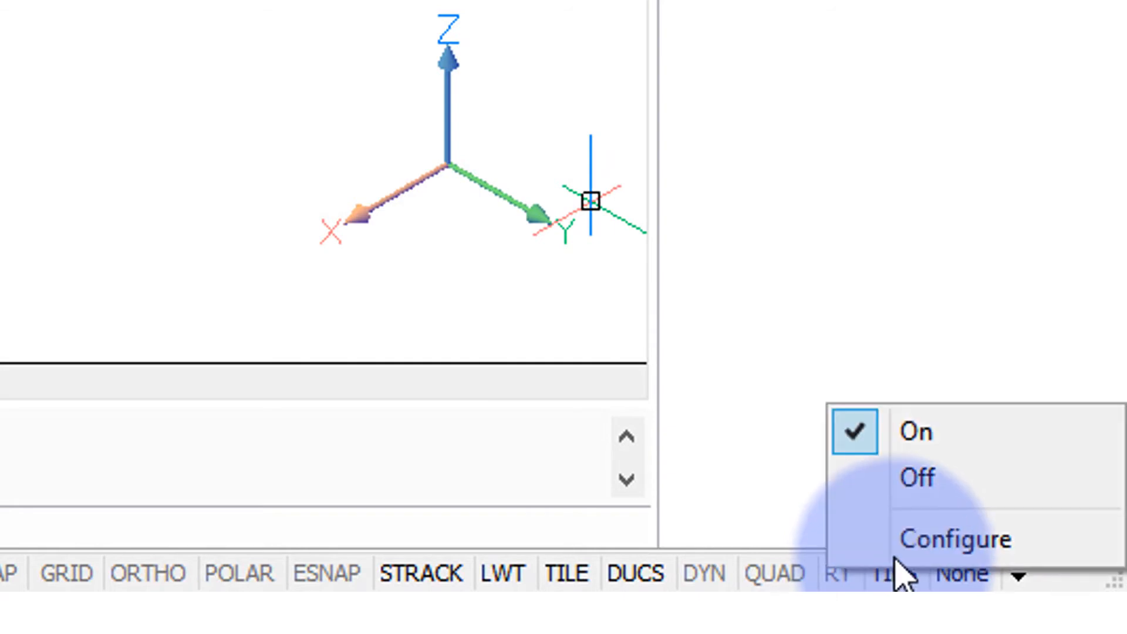
Open Tips Configuration from the TIPS status bar button.
left_click(955, 540)
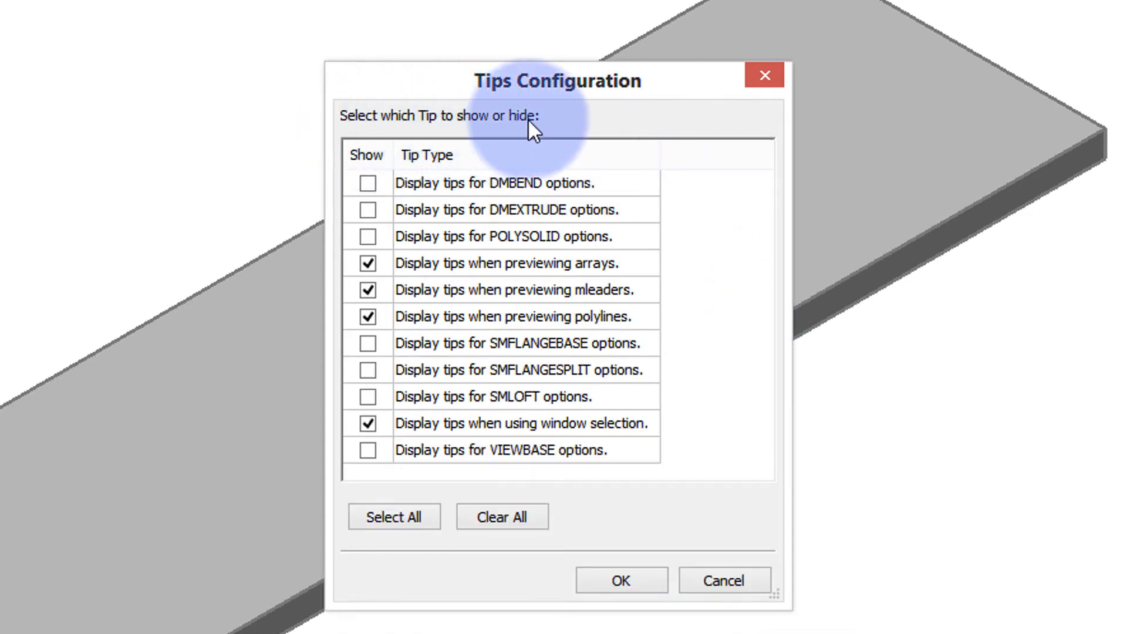
mouse_move(541, 244)
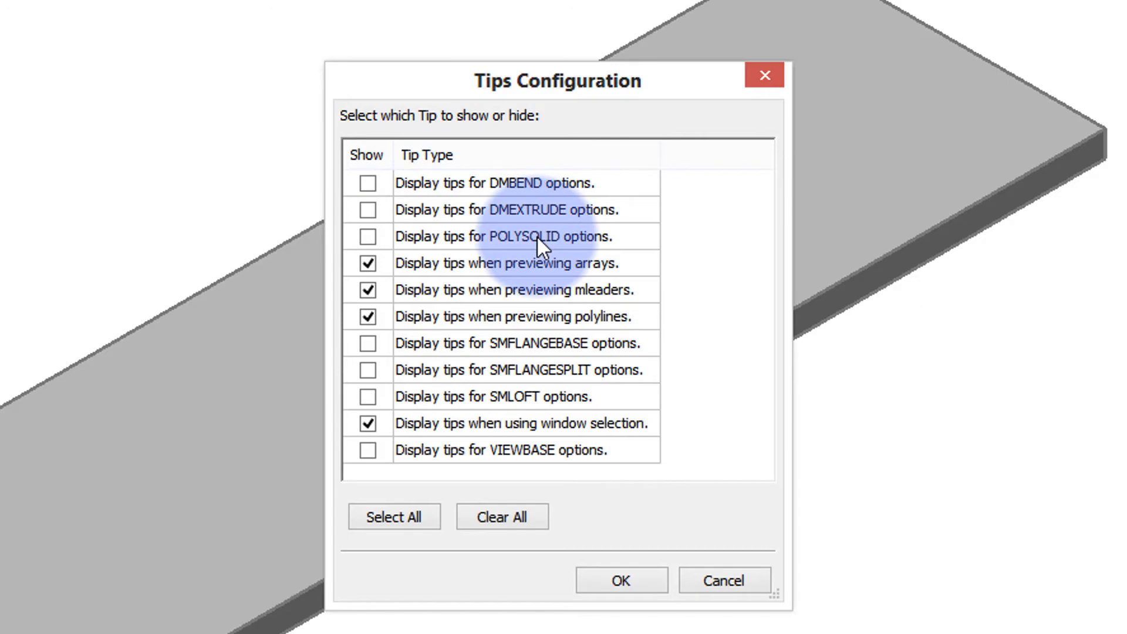
mouse_move(607, 327)
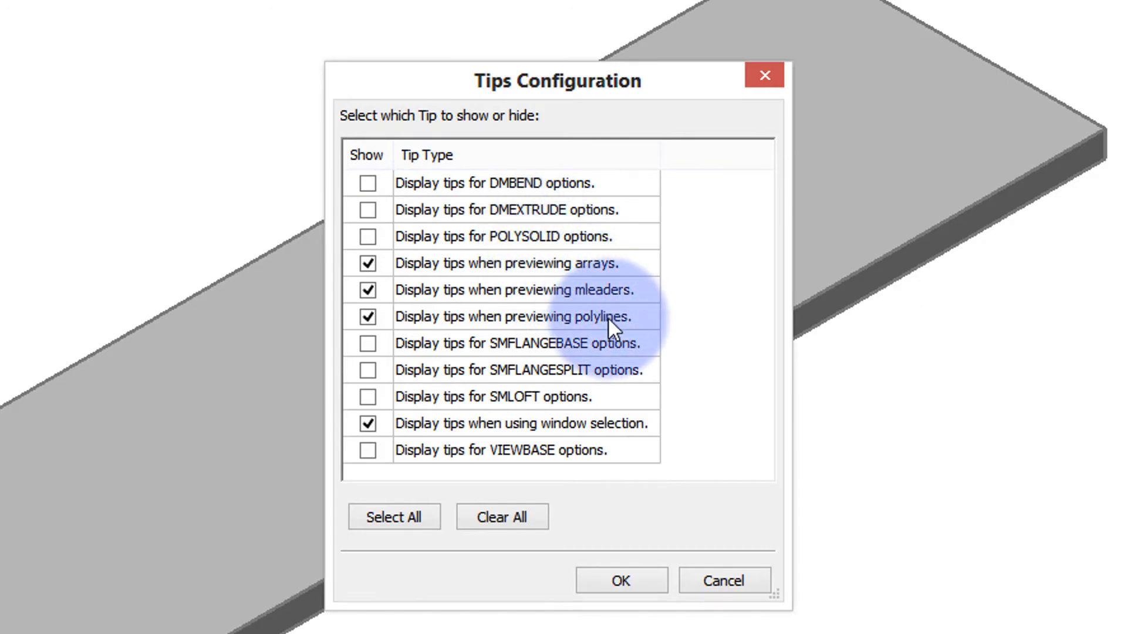
mouse_move(618, 326)
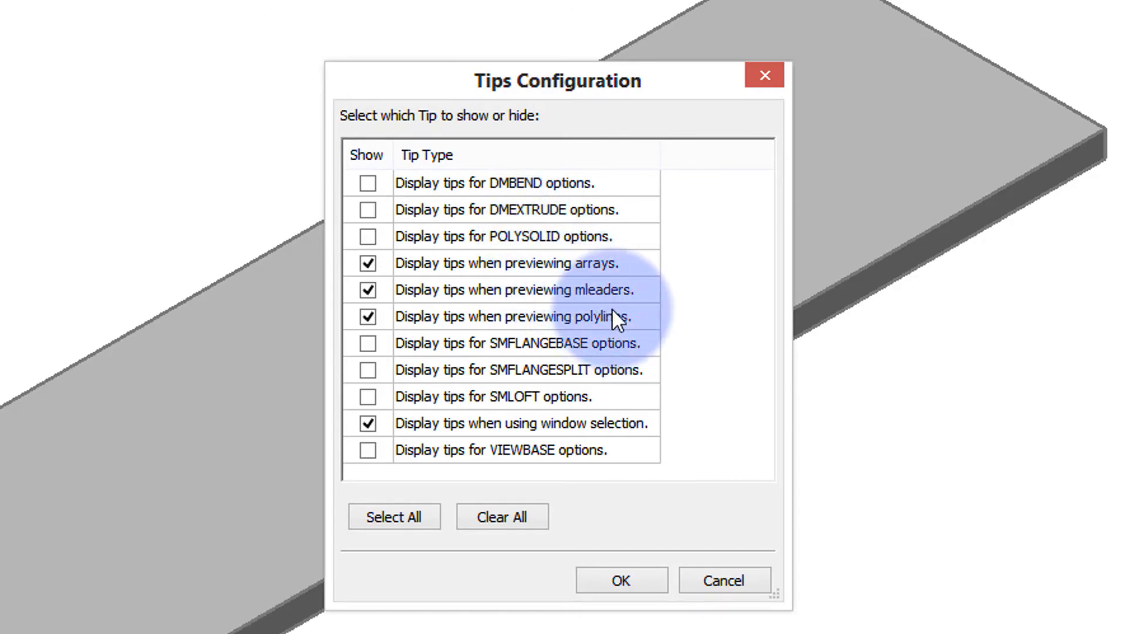
mouse_move(484, 411)
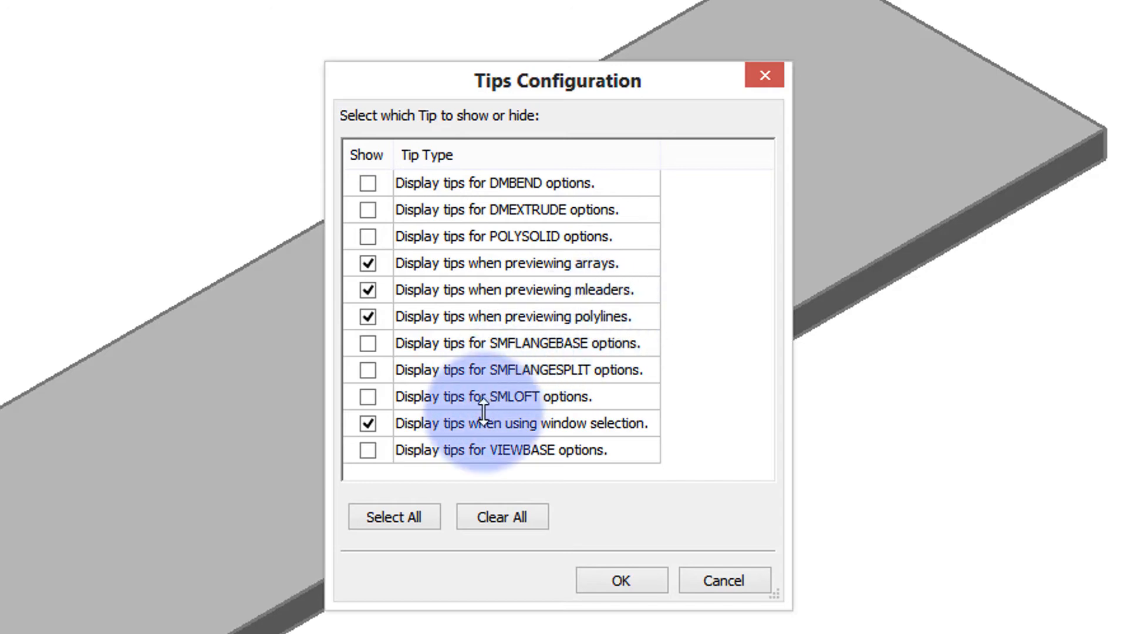
mouse_move(520, 431)
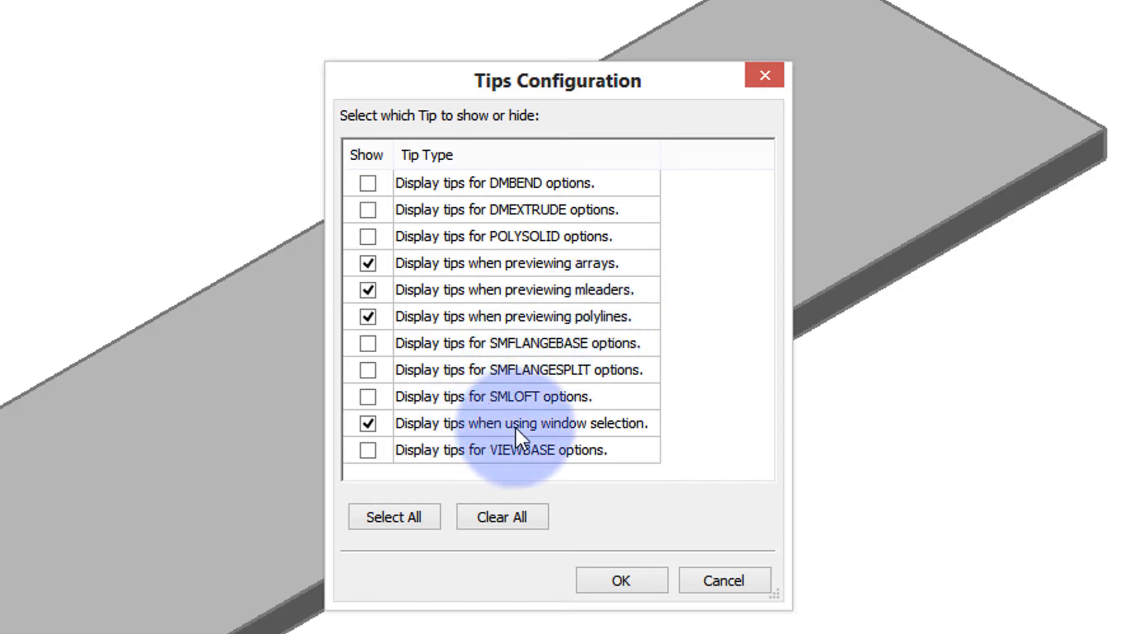
mouse_move(628, 578)
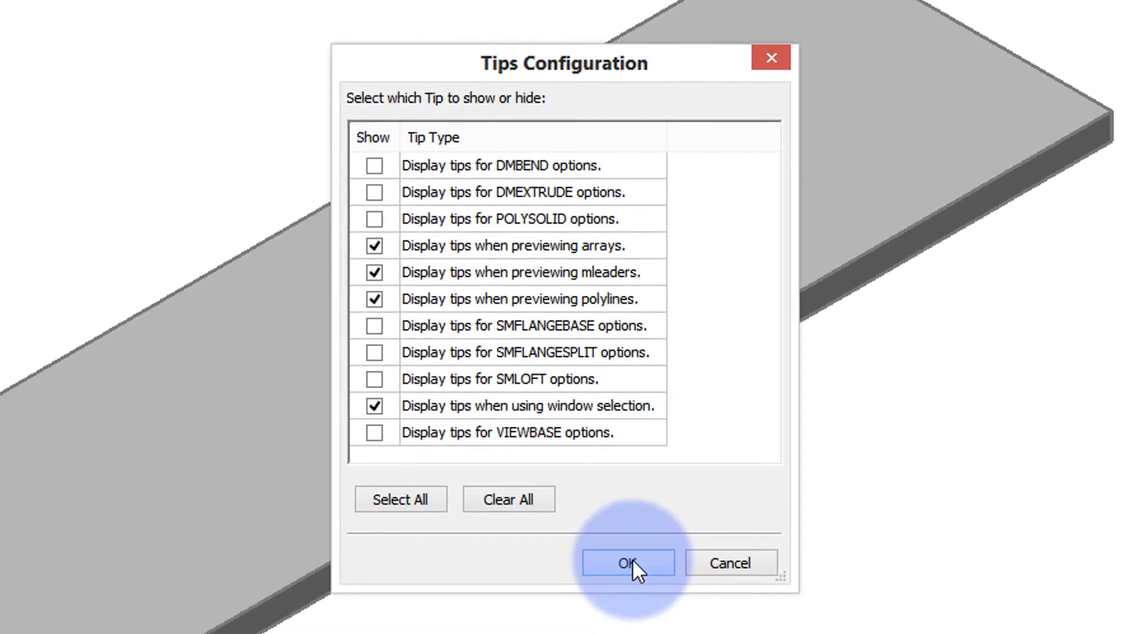
Accept Tips Configuration, then switch the circle array tip to selecting a single item.
left_click(628, 563)
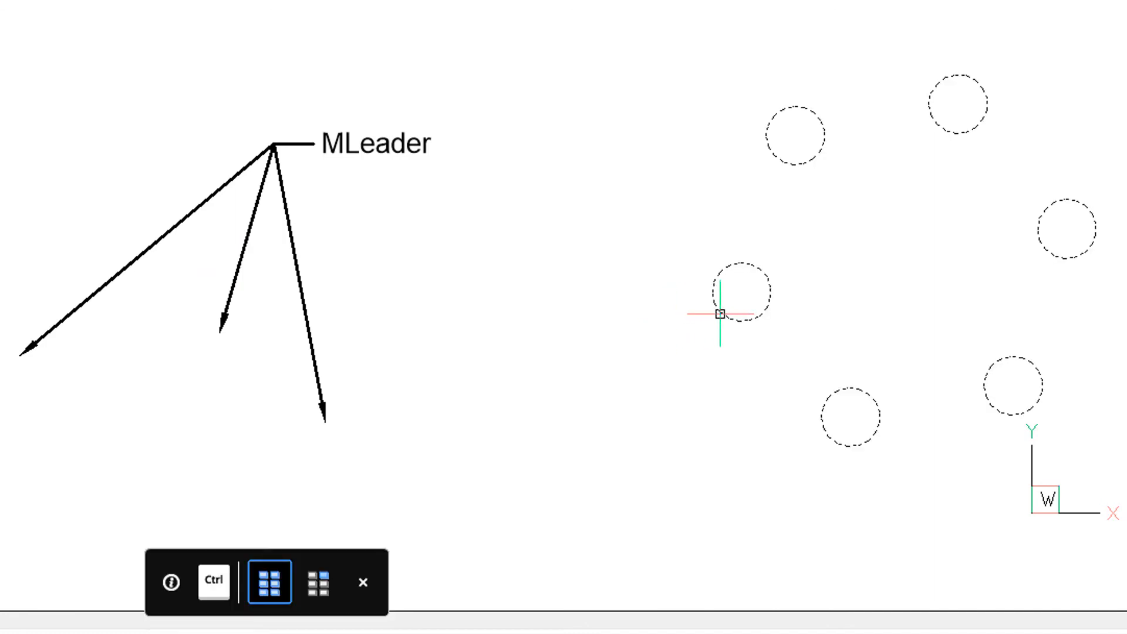
left_click(318, 582)
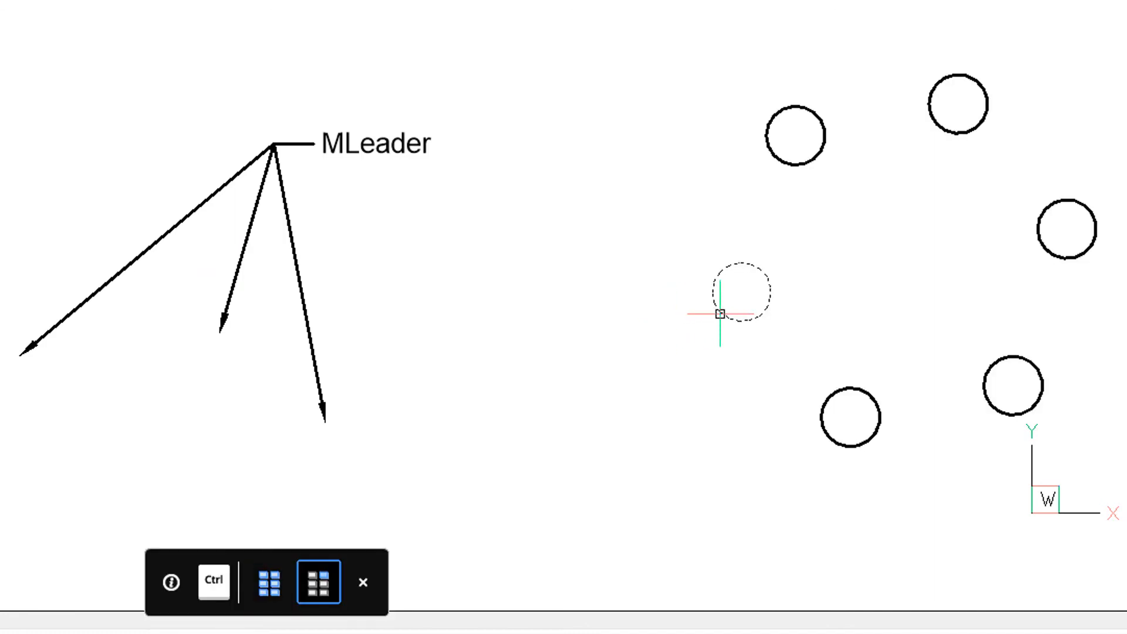